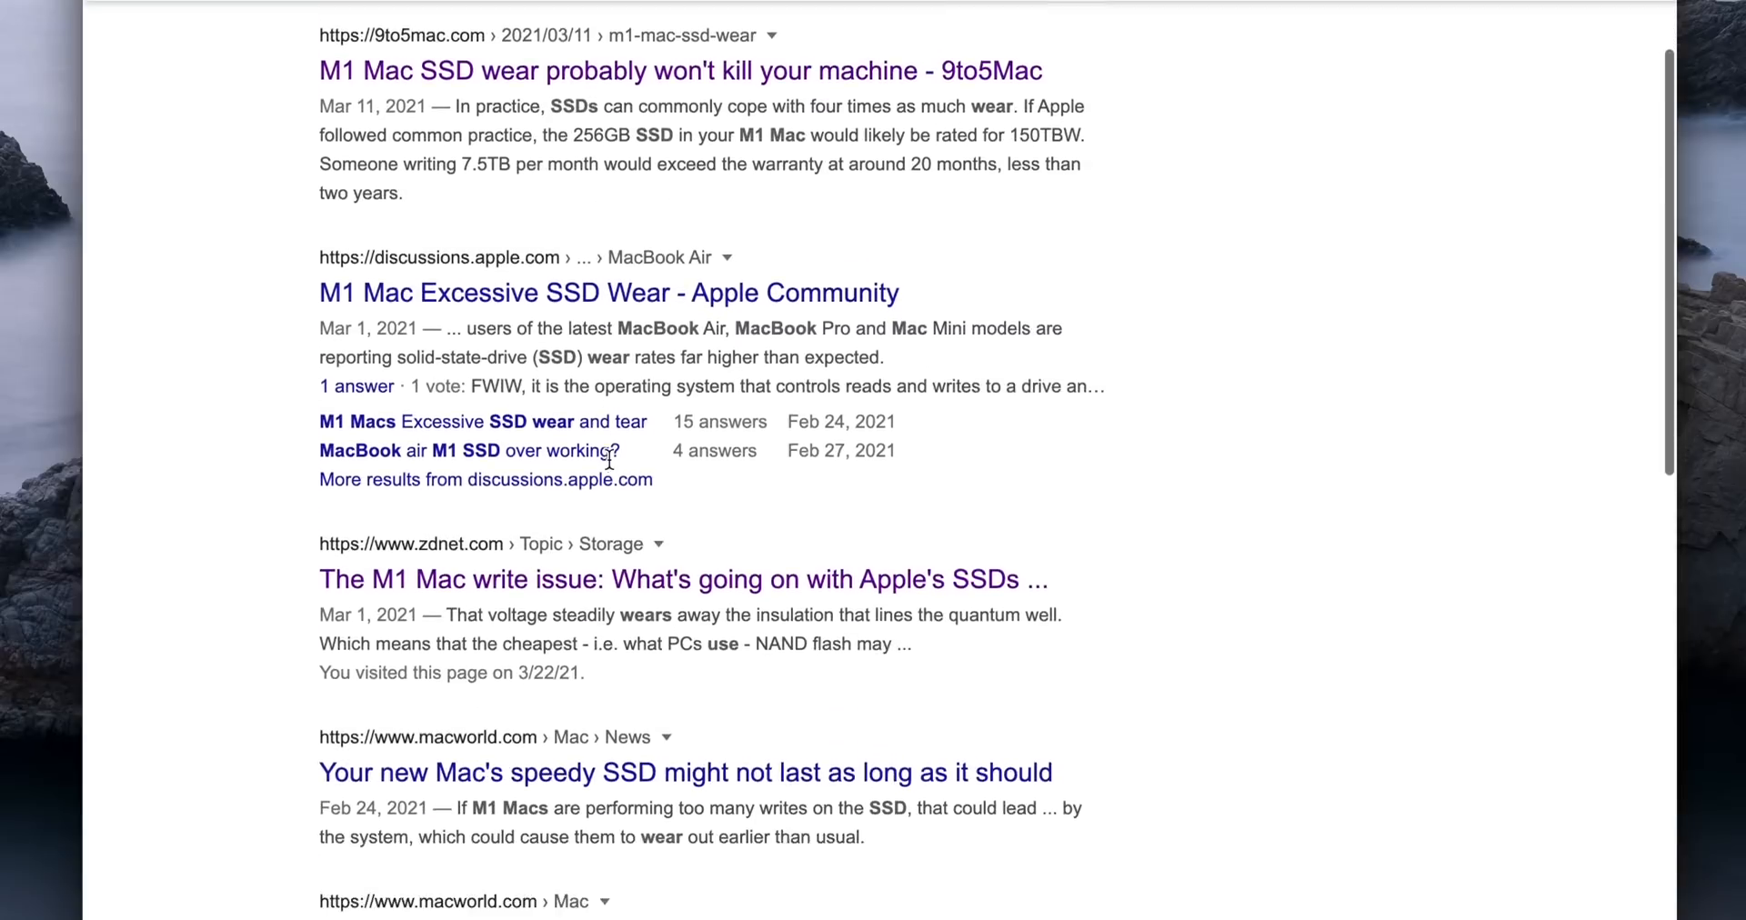
Scroll the Gold P31 spec page and mark its 3 DWPD over 5 years endurance rating.
{"action": "scroll", "scroll_direction": "down", "scroll_amount": 3}
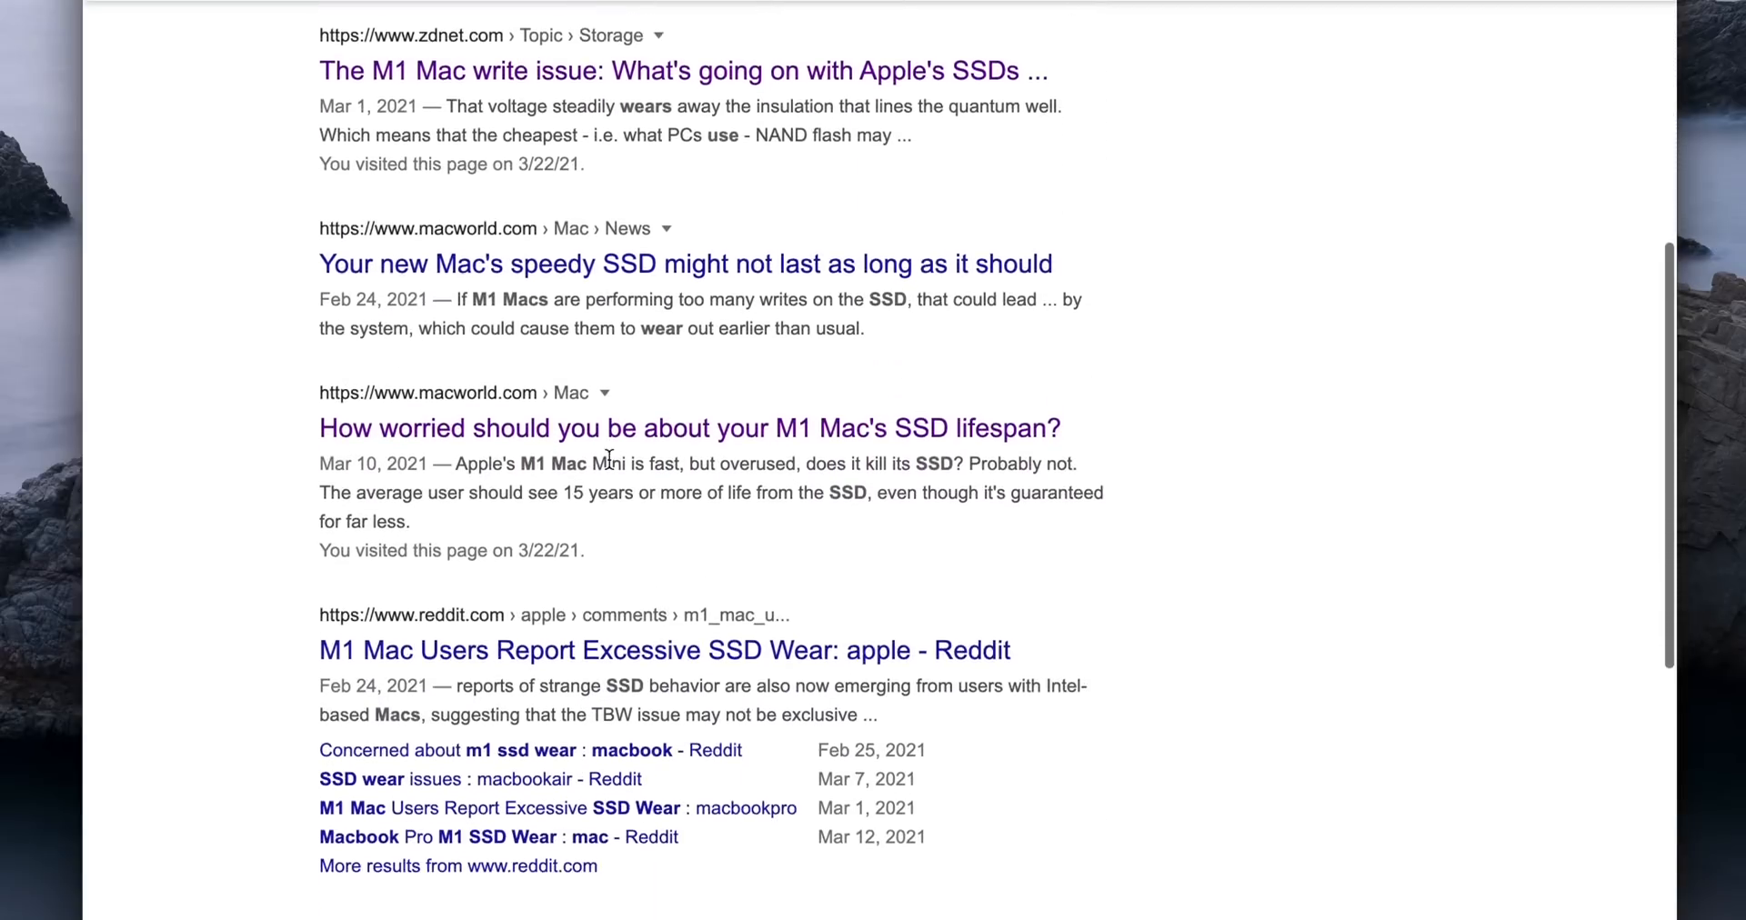
{"action": "scroll", "scroll_direction": "down", "scroll_amount": 3}
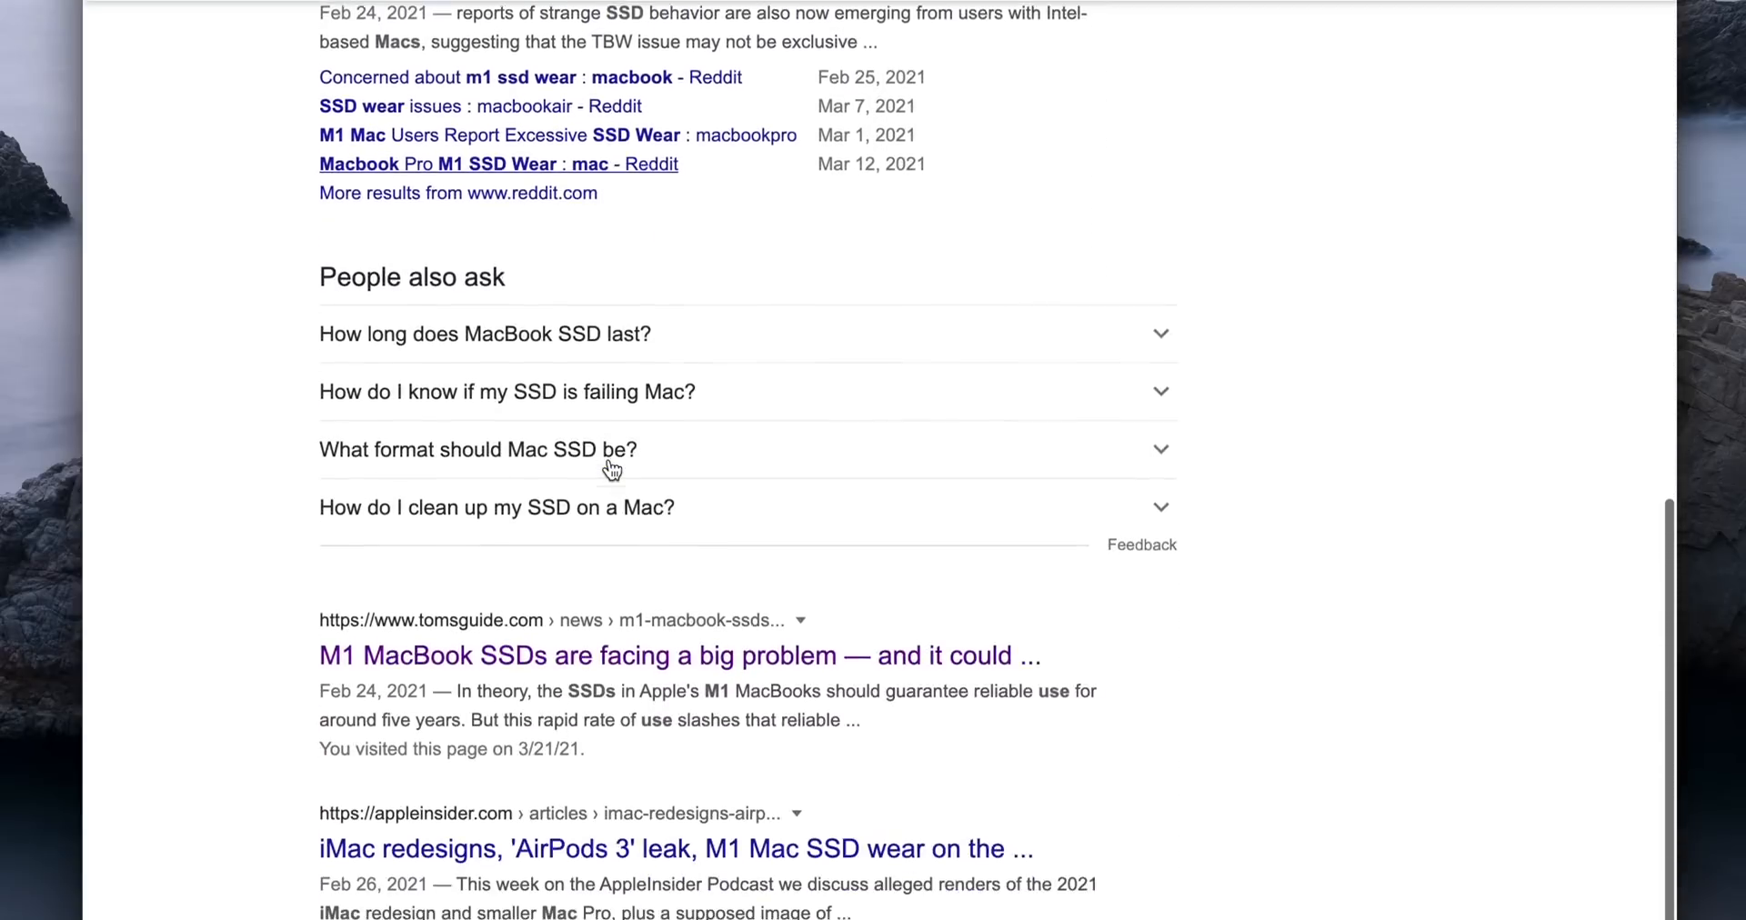
{"action": "scroll", "scroll_direction": "down", "scroll_amount": 3}
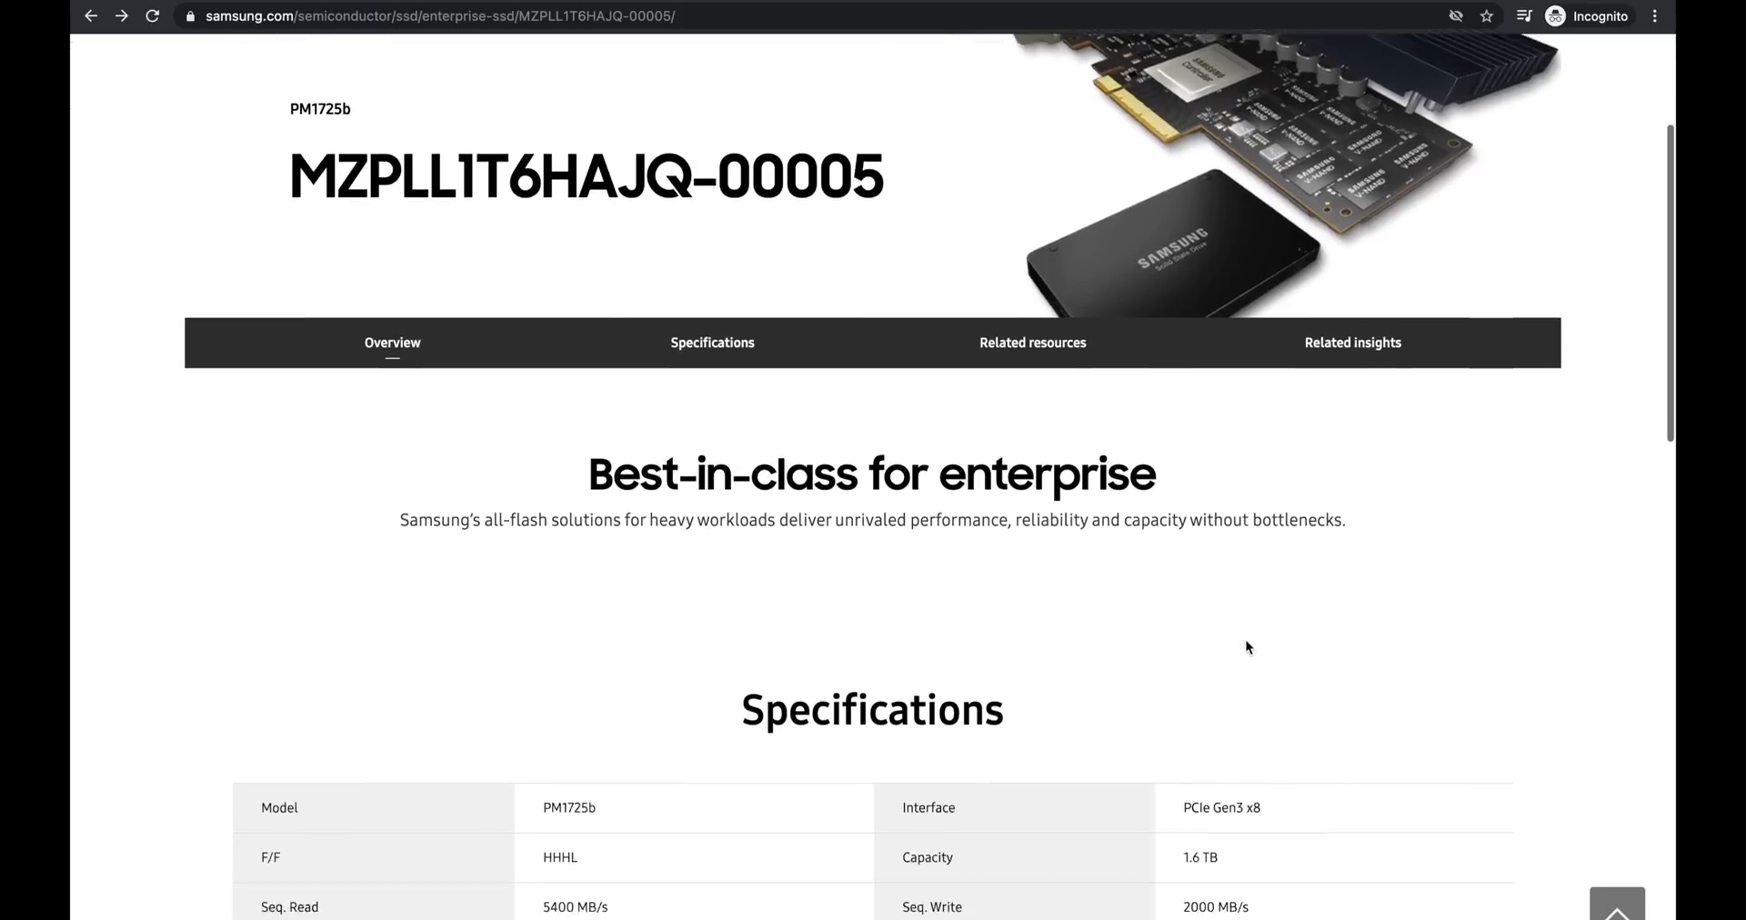
{"action": "scroll", "scroll_direction": "down", "scroll_amount": 3}
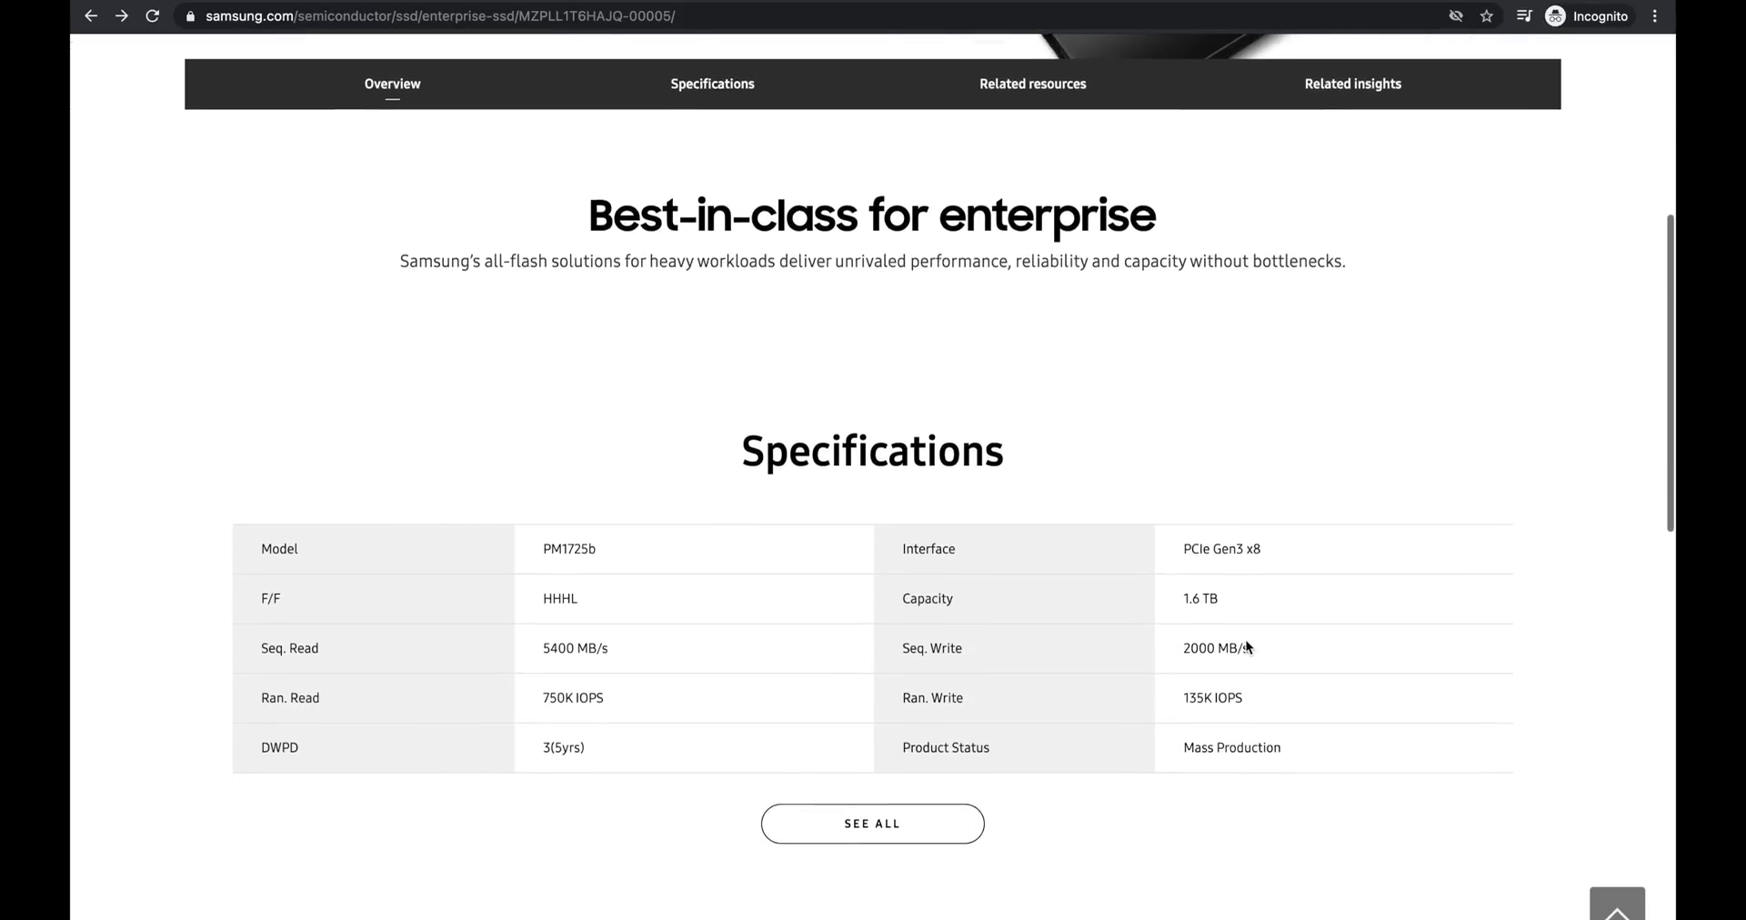
{"action": "scroll", "scroll_direction": "down", "scroll_amount": 3}
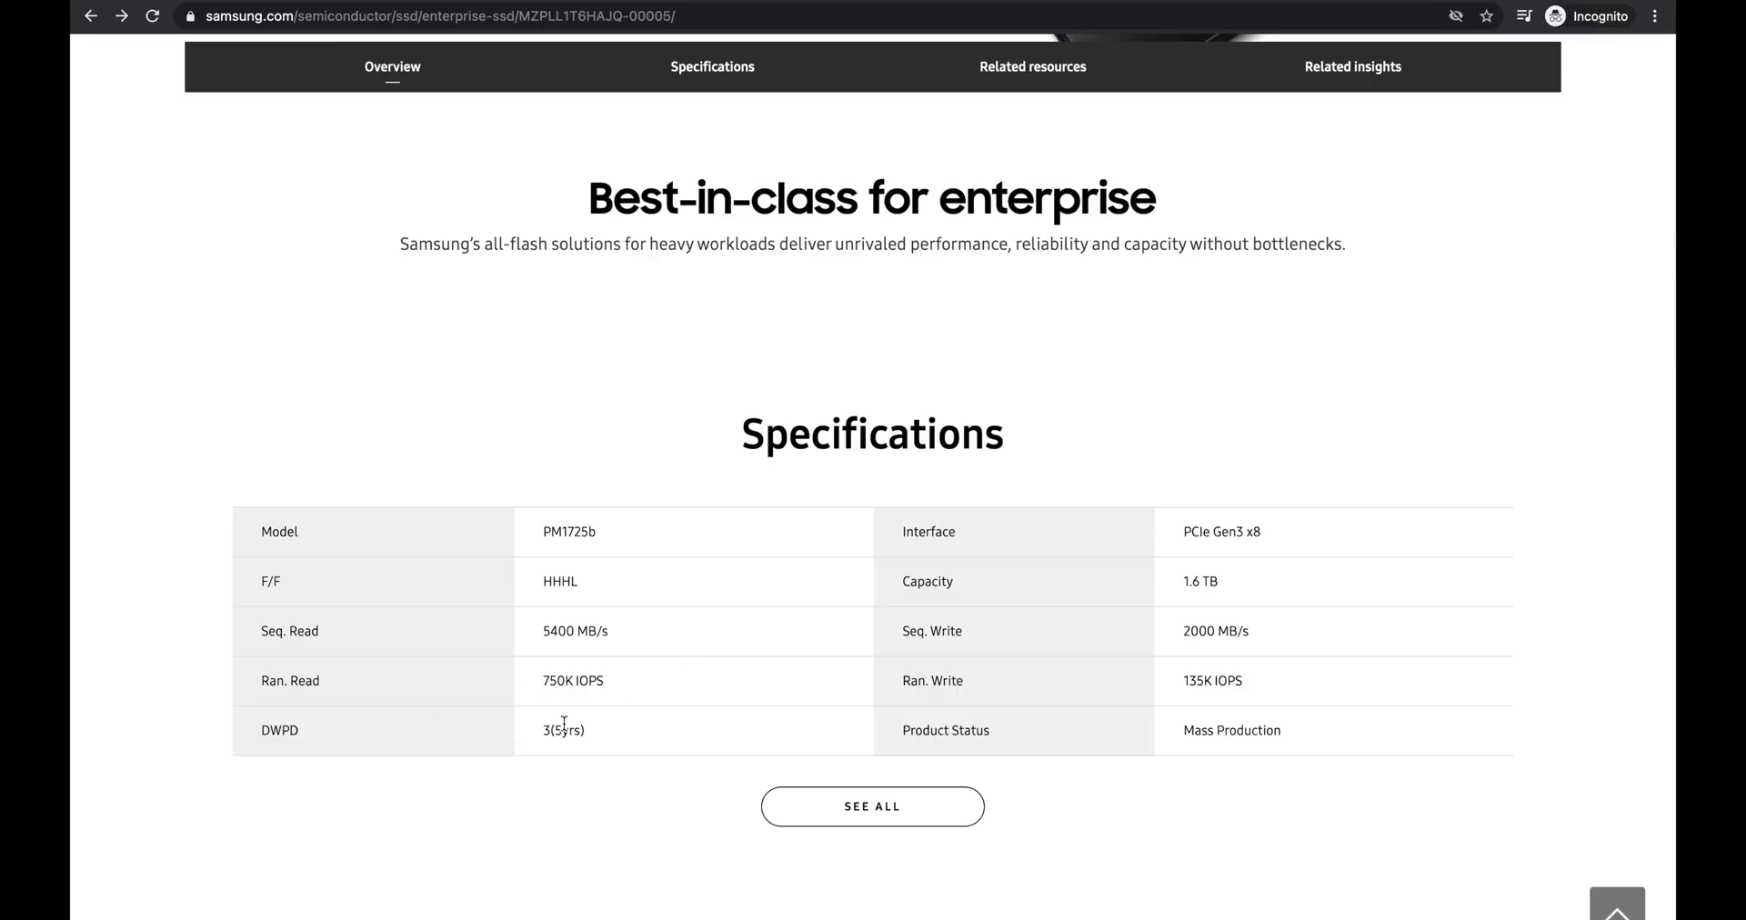
{"action": "double_click", "coordinate": [562, 729]}
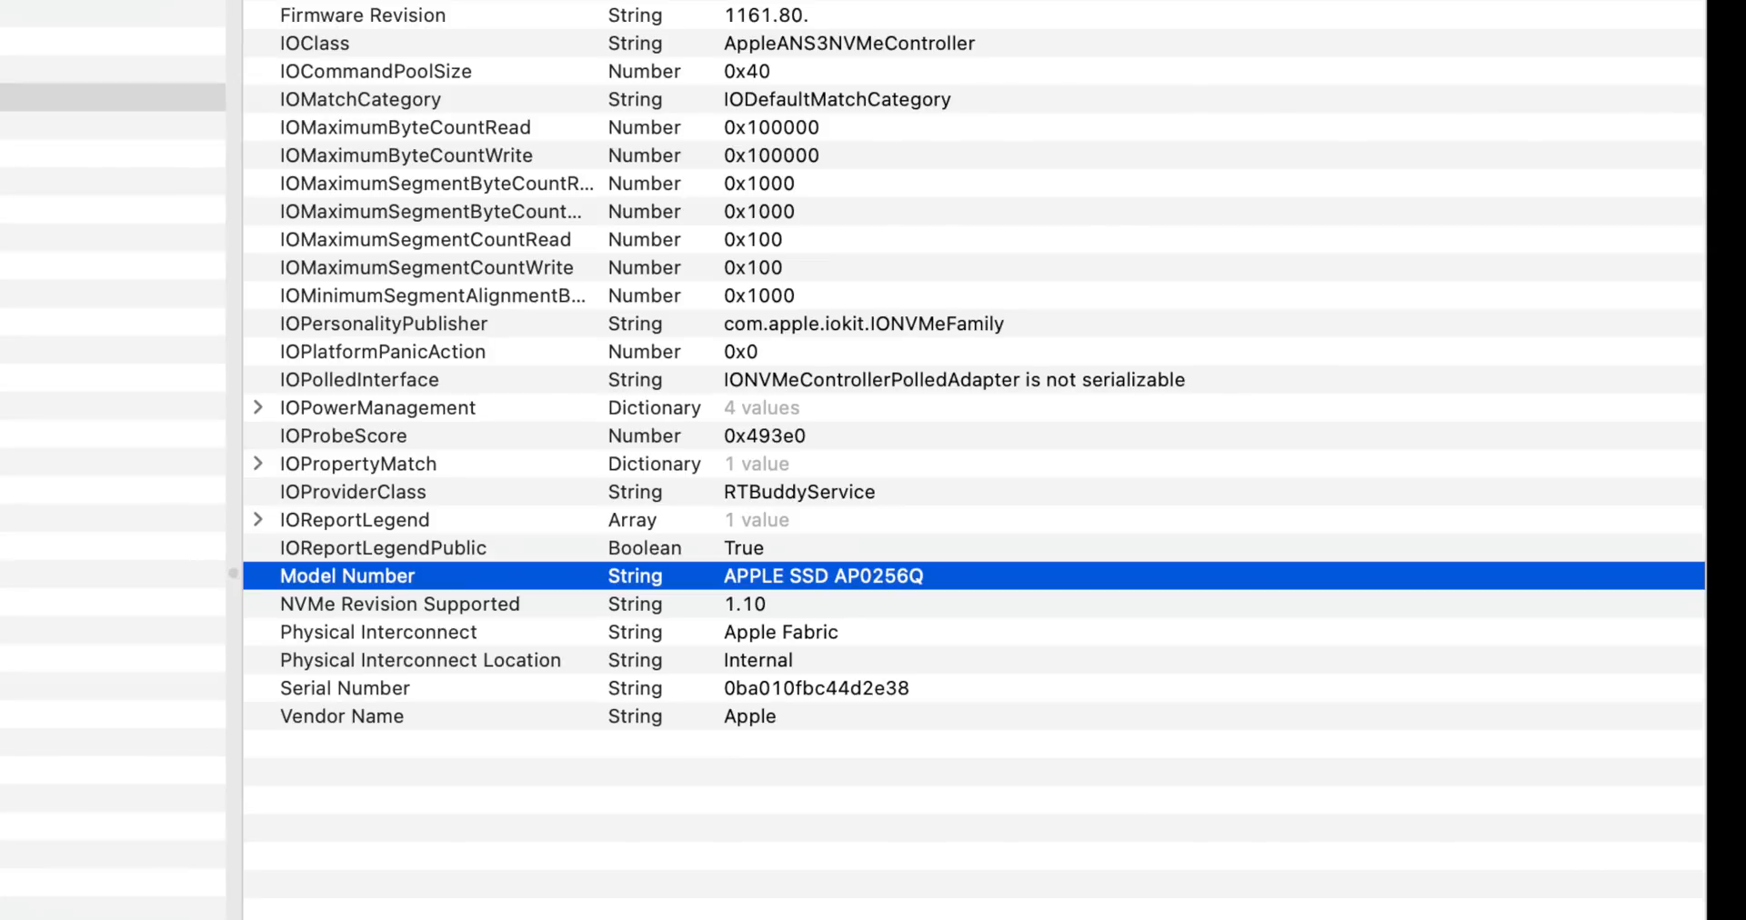
Single out NAND name tlc_3d_v5_4p_512 and default bits per cell, then reach the product overview.
{"action": "scroll", "scroll_direction": "up", "scroll_amount": 3}
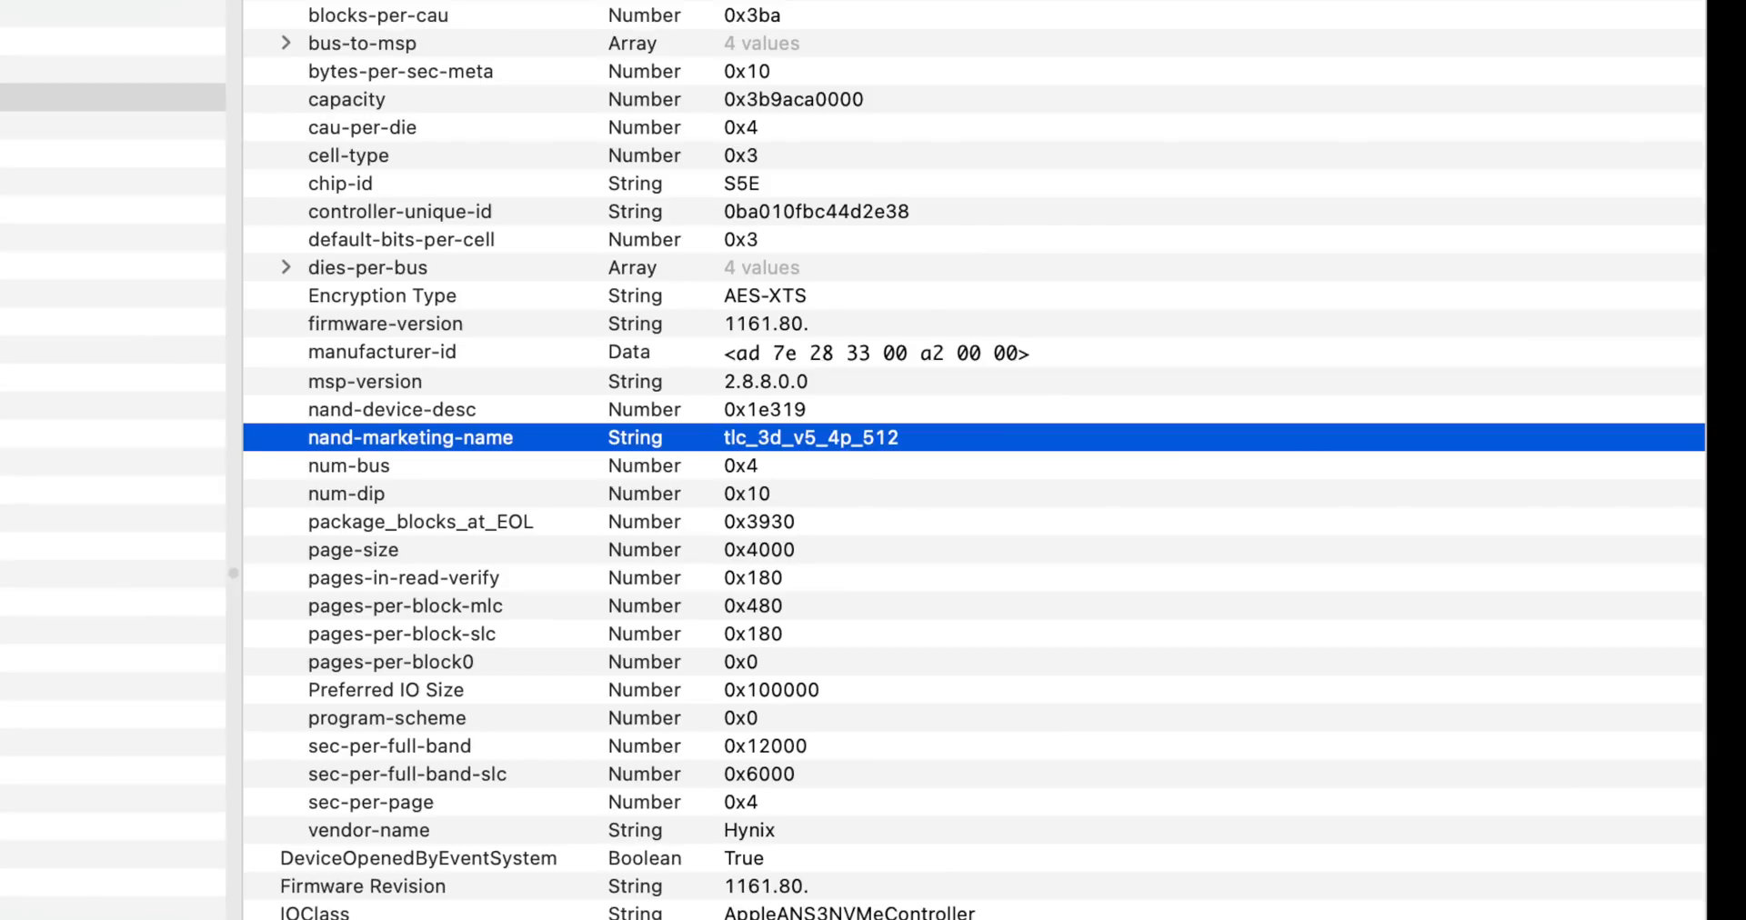
{"action": "left_click", "coordinate": [401, 238]}
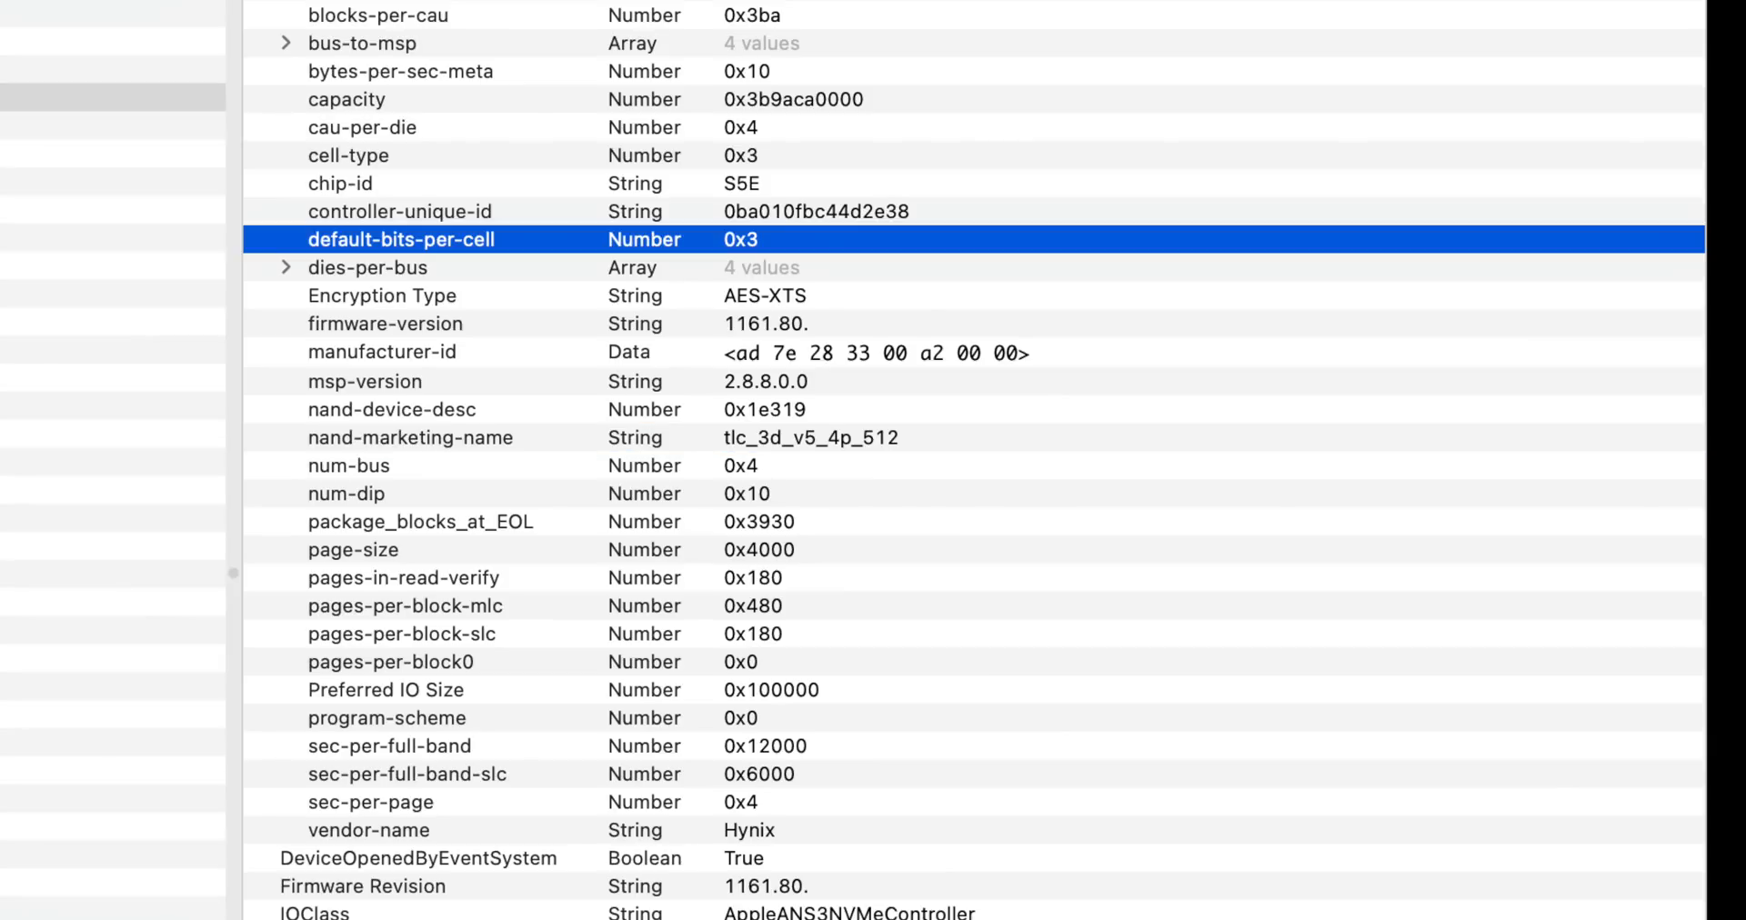
{"action": "left_click", "coordinate": [369, 830]}
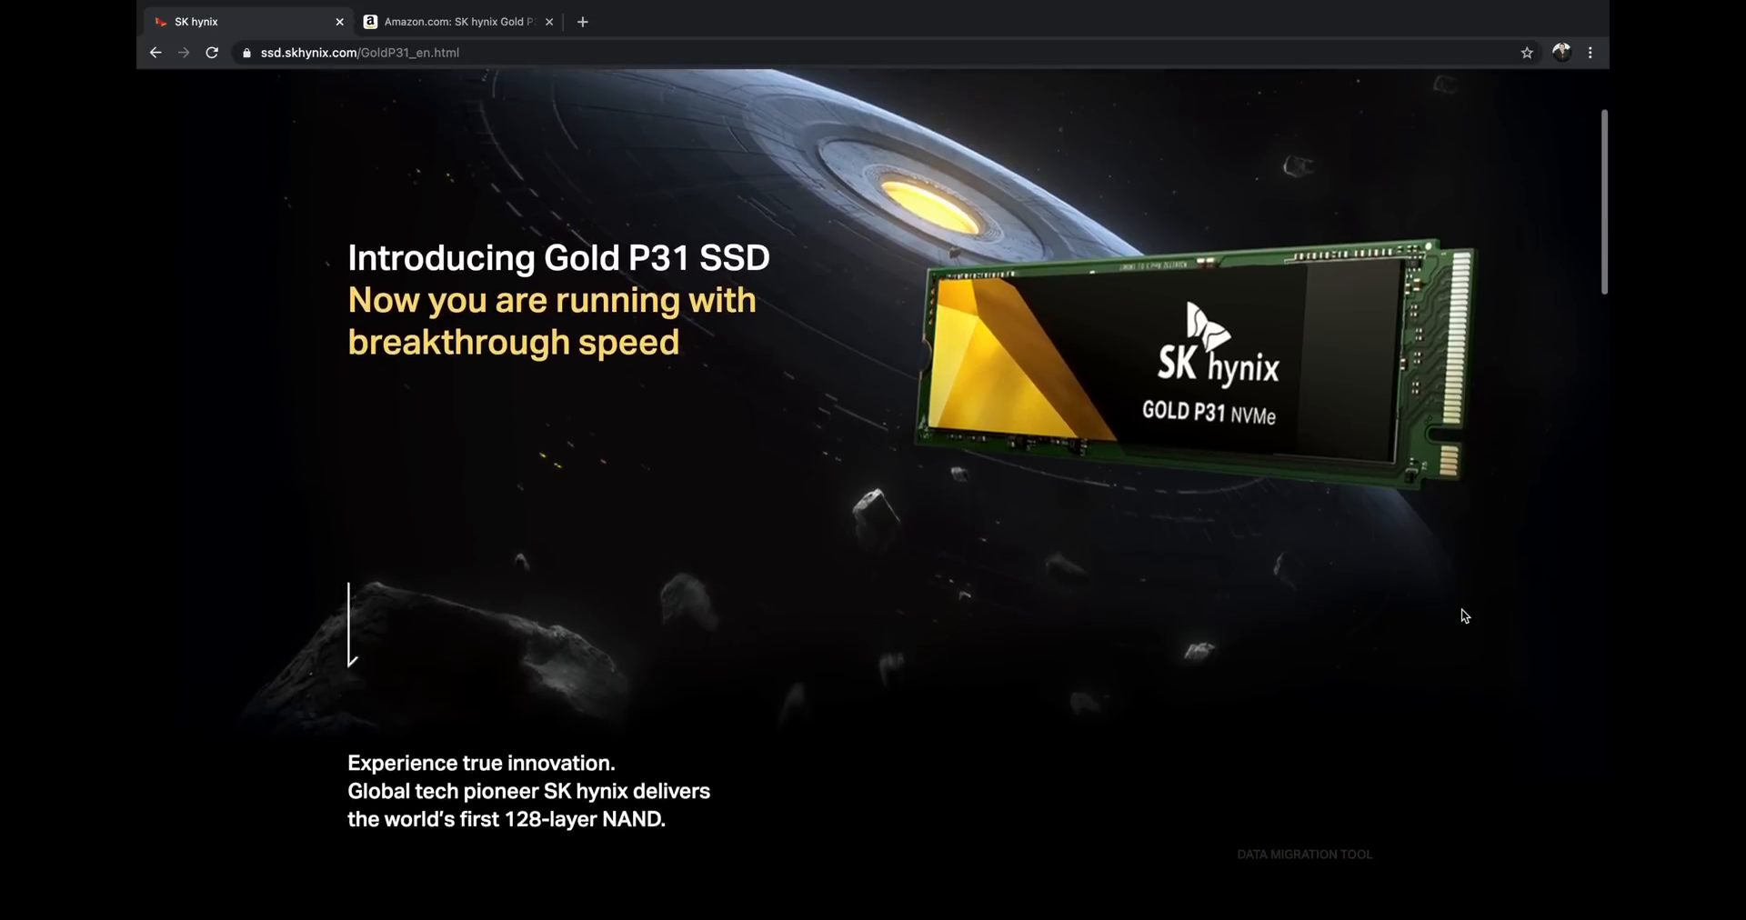
{"action": "scroll", "scroll_direction": "down", "scroll_amount": 3}
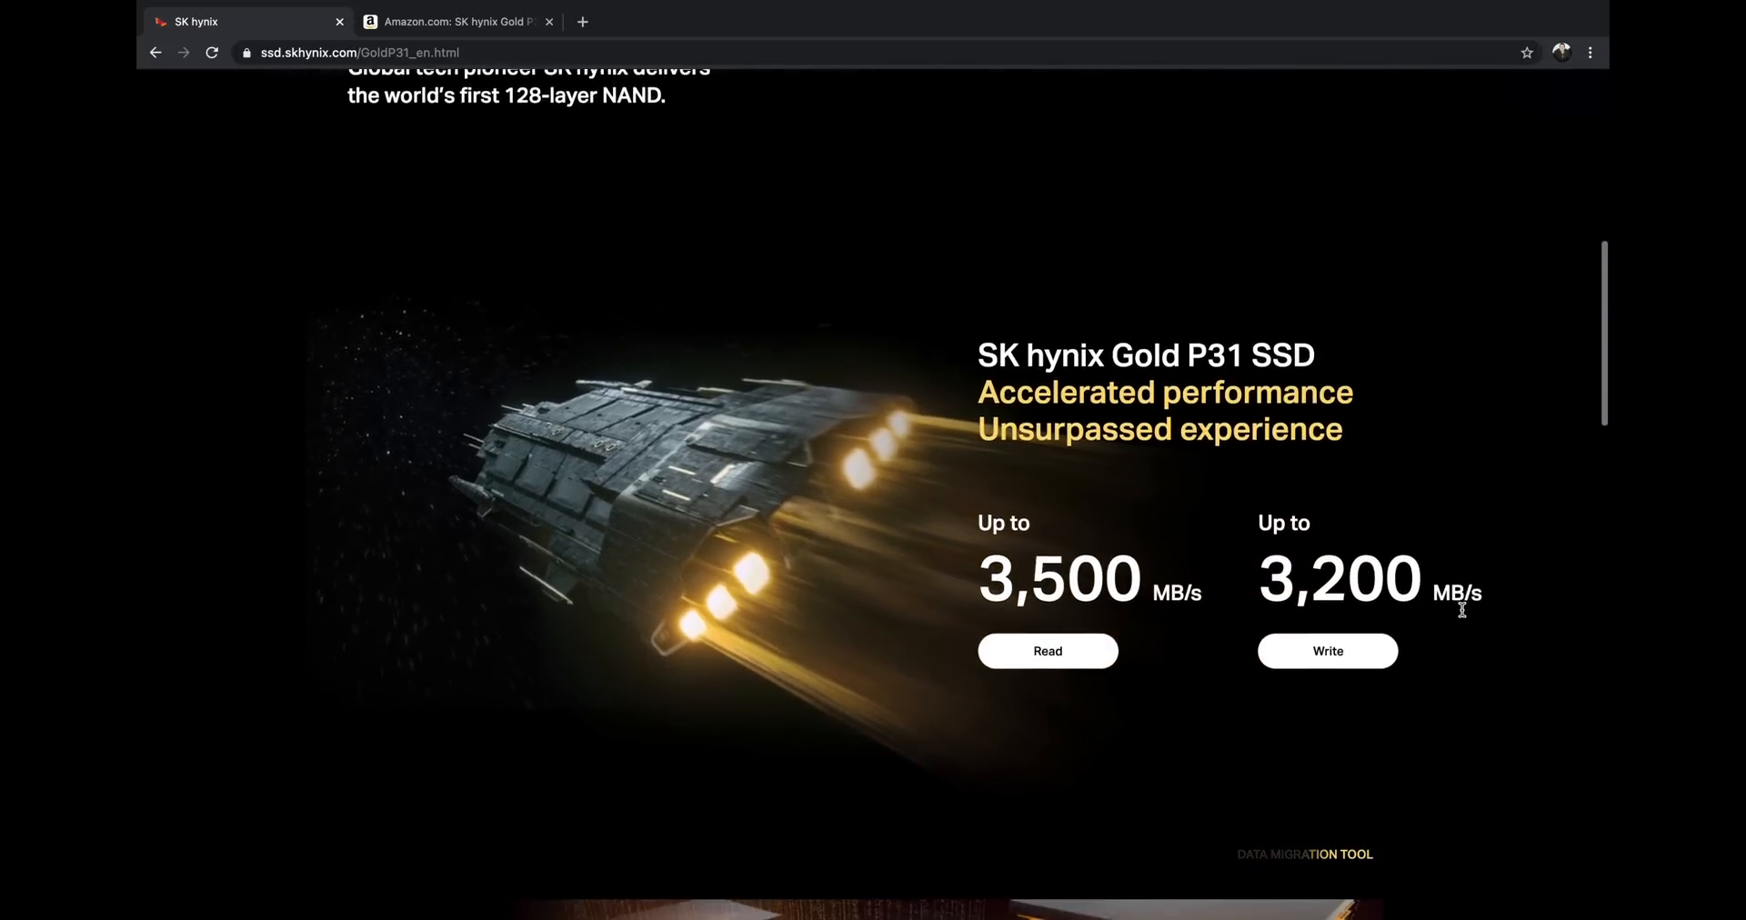
{"action": "scroll", "scroll_direction": "down", "scroll_amount": 3}
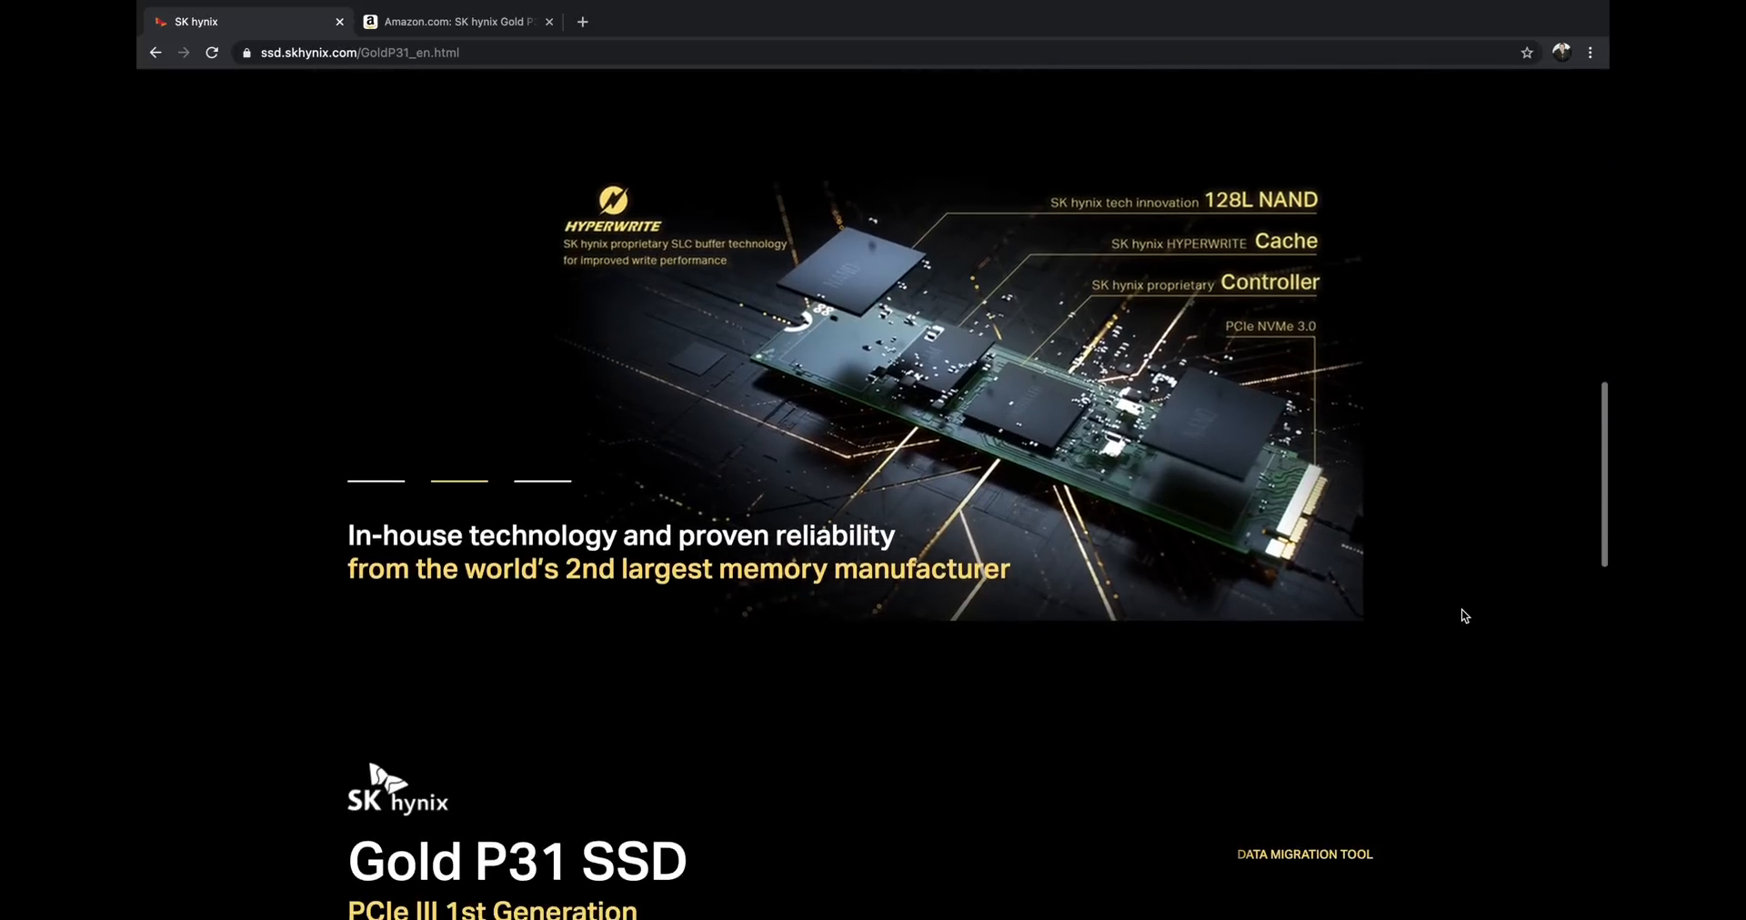
{"action": "scroll", "scroll_direction": "down", "scroll_amount": 3}
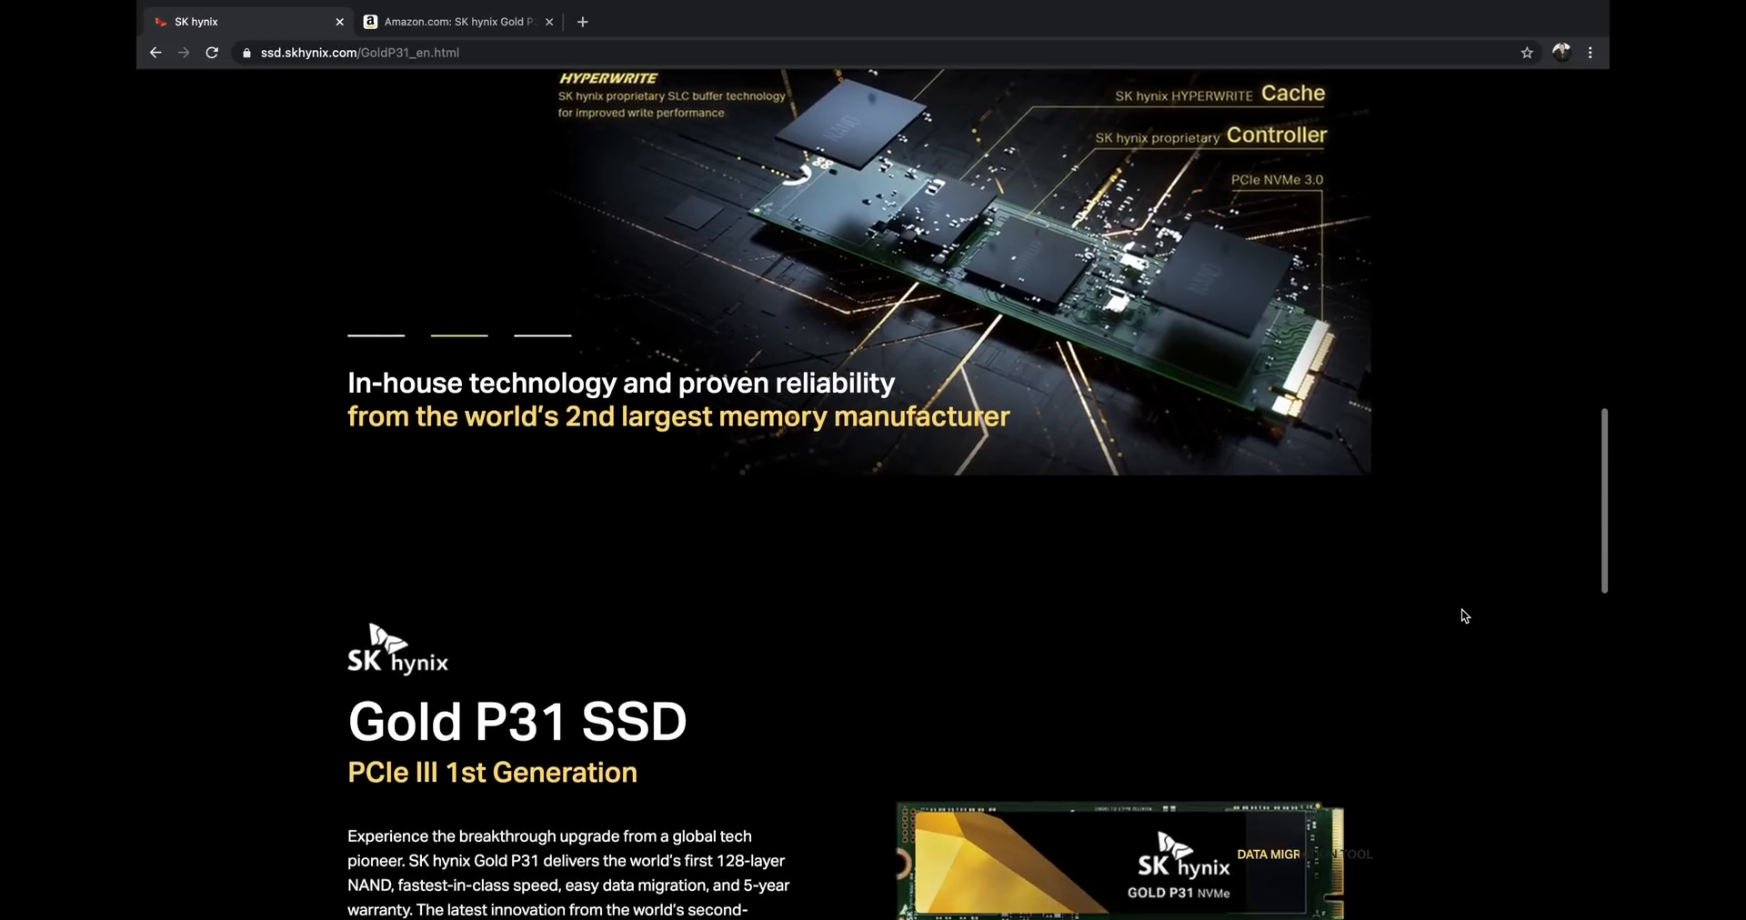
{"action": "scroll", "scroll_direction": "down", "scroll_amount": 3}
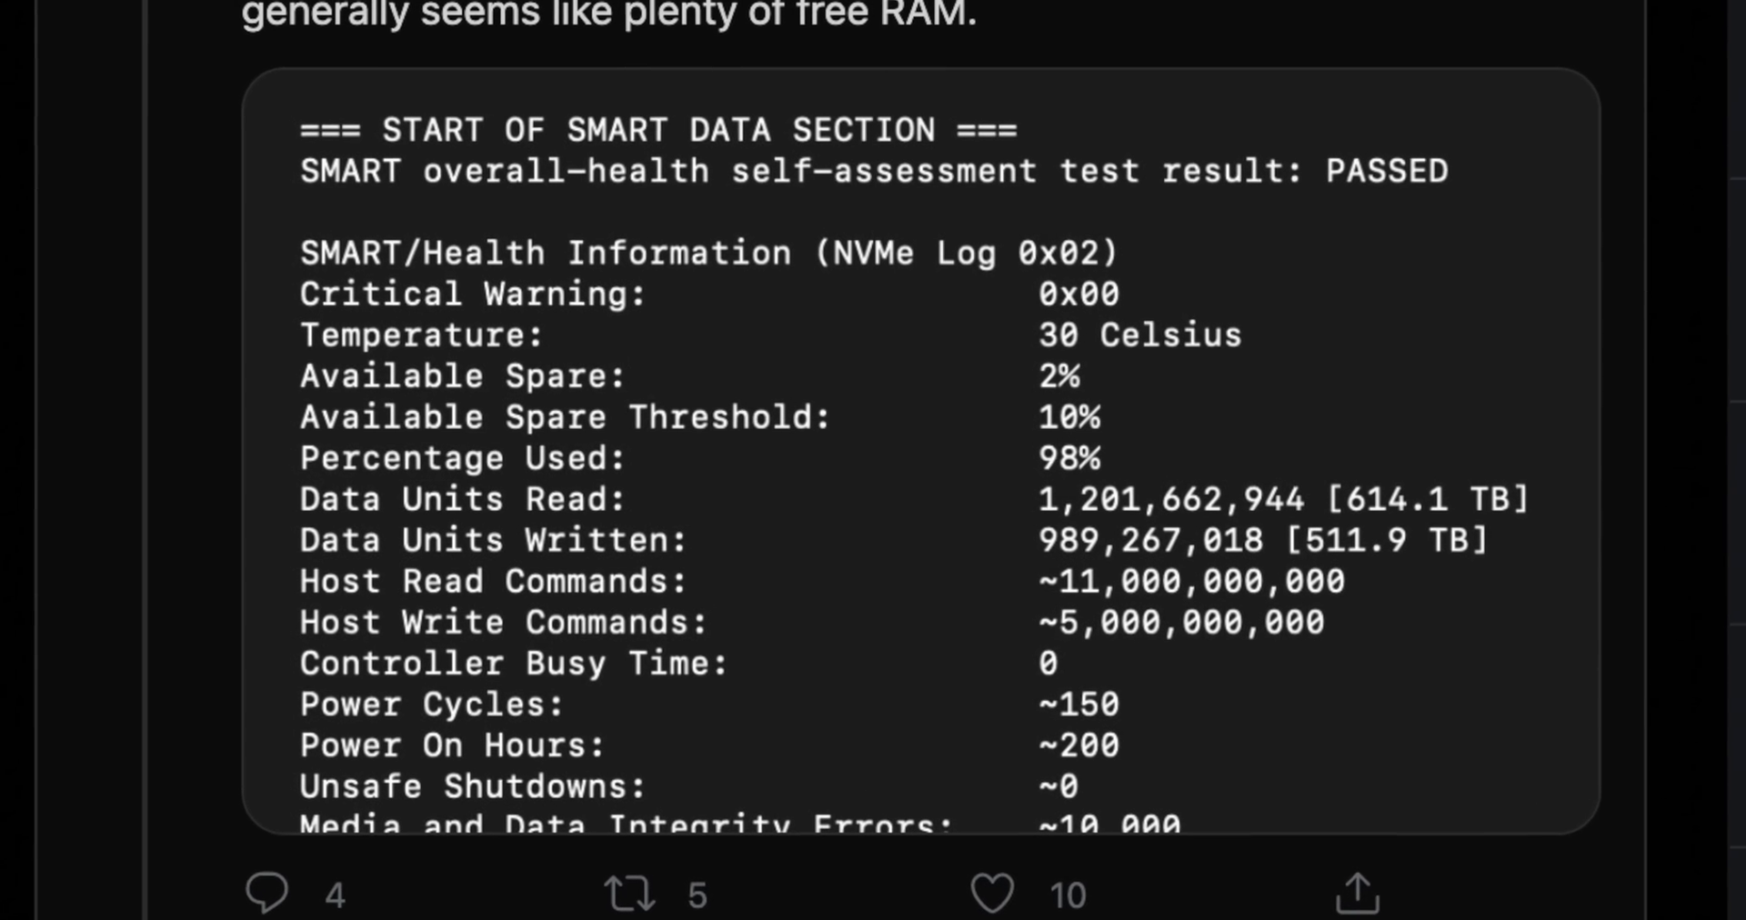
Scroll up through the tweet's SMART readout showing 98% used and 511.9 TB written.
{"action": "scroll", "scroll_direction": "up", "scroll_amount": 3}
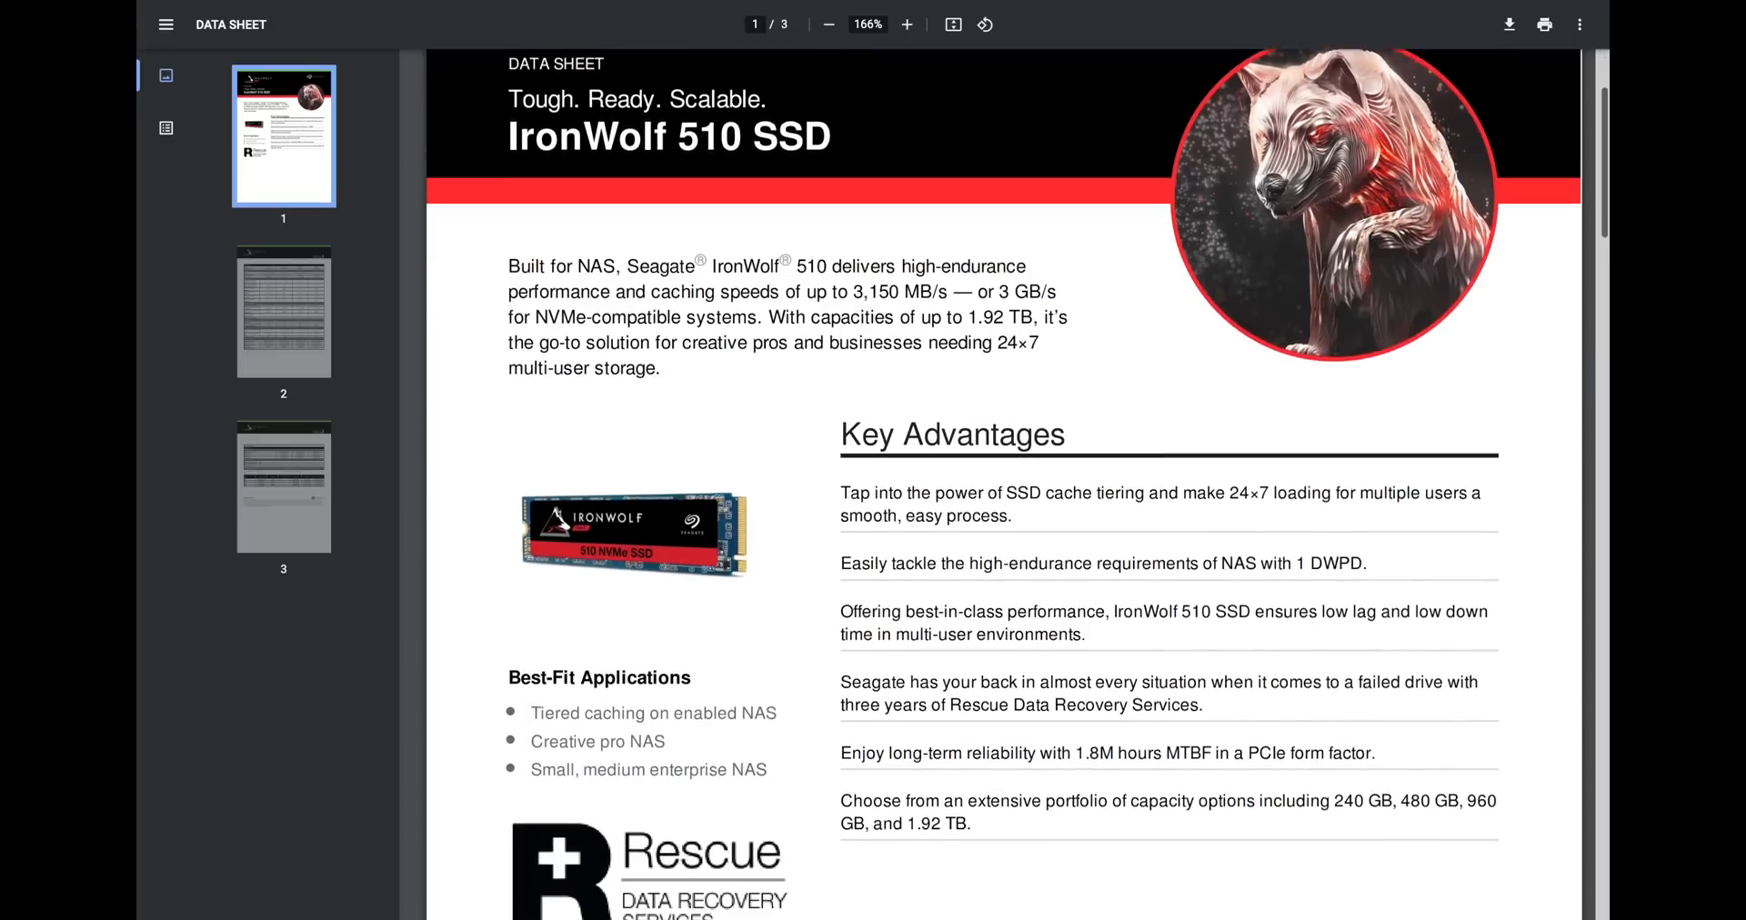
Scroll down page 1 of the IronWolf 510 datasheet PDF to its key advantages.
{"action": "scroll", "scroll_direction": "down", "scroll_amount": 3}
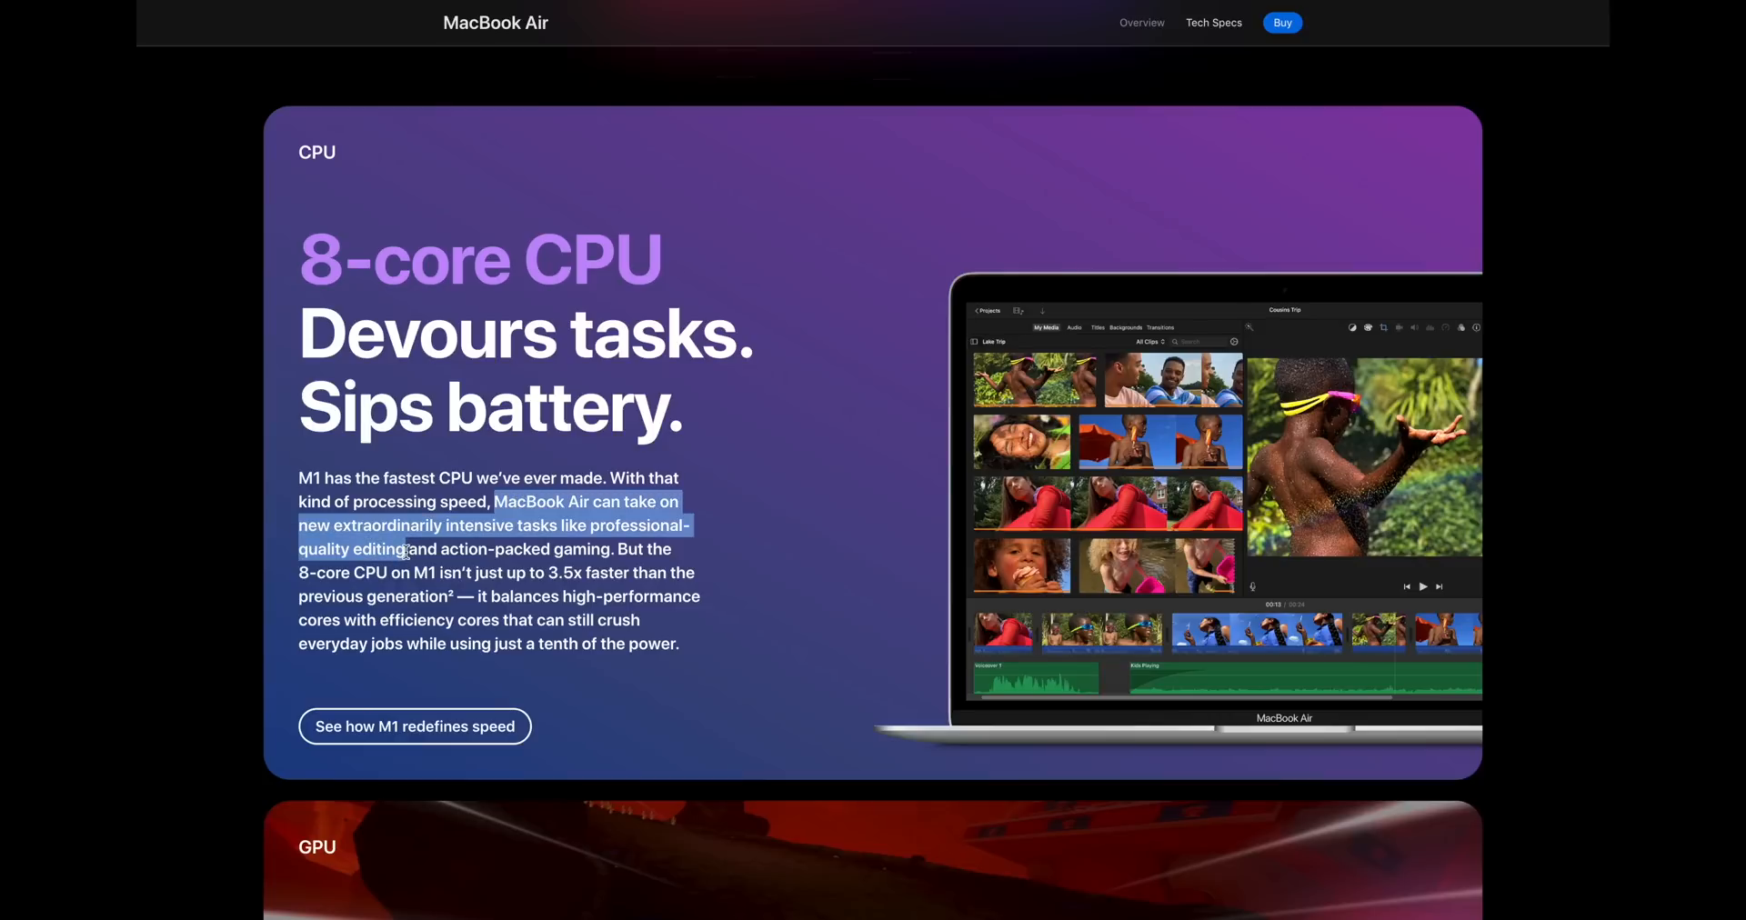
{"action": "mouse_move", "coordinate": [384, 516]}
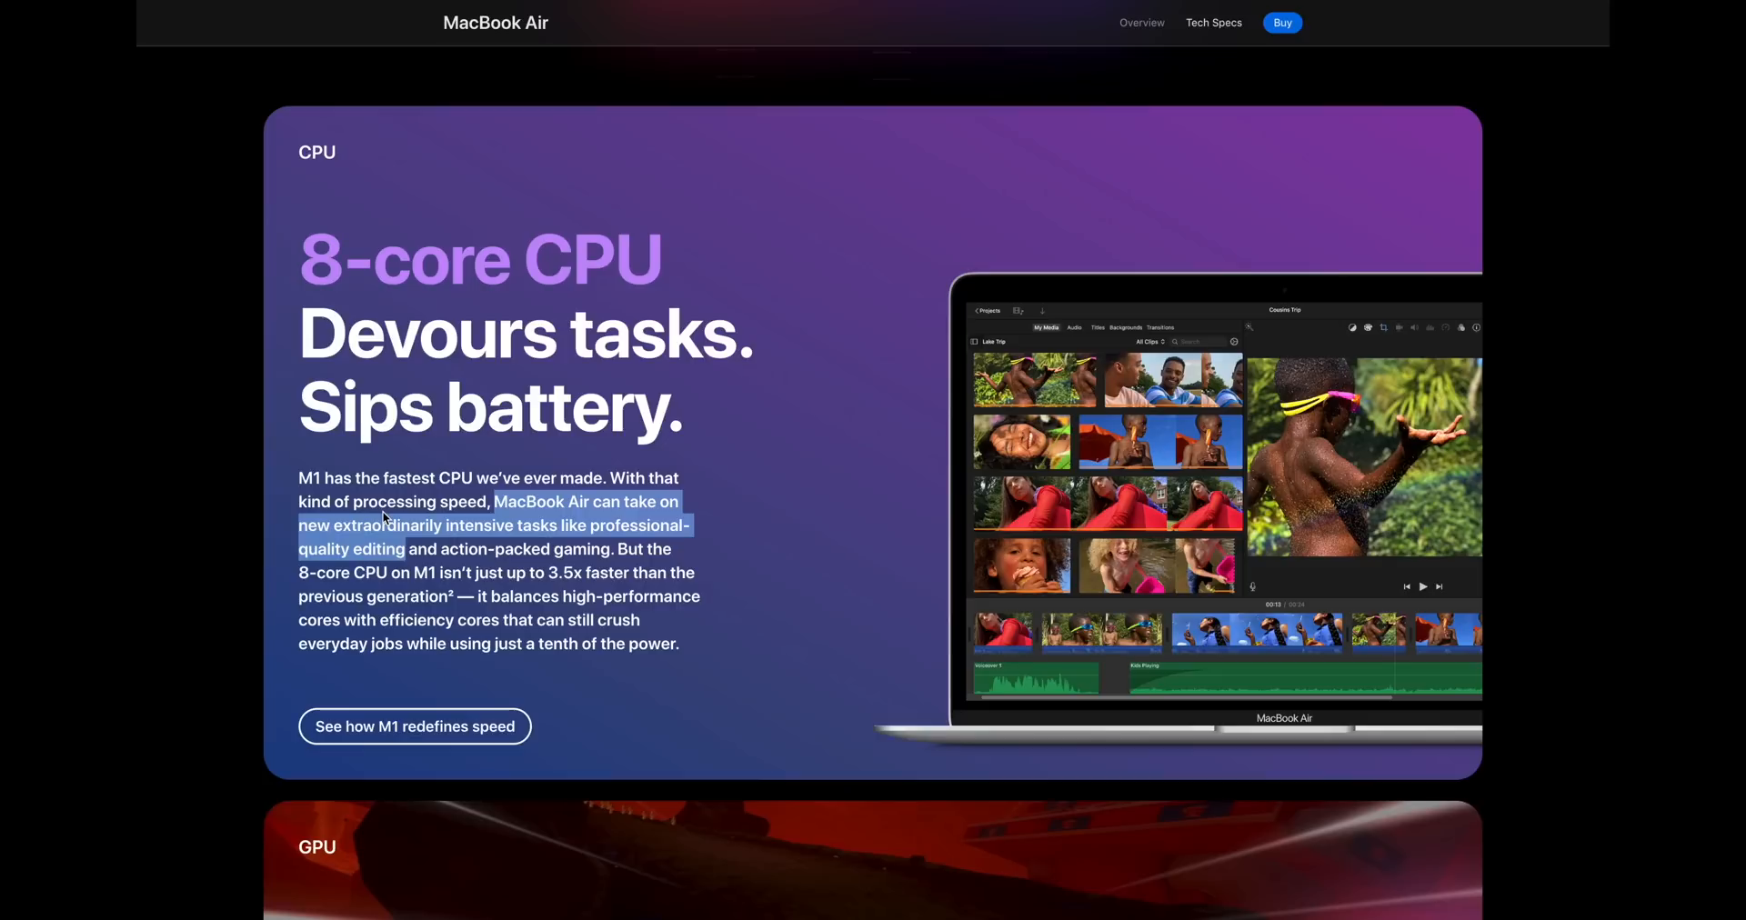
Expand 'See how M1 redefines speed' and view the Logic Pro and Adobe Lightroom comparisons.
{"action": "left_click", "coordinate": [413, 725]}
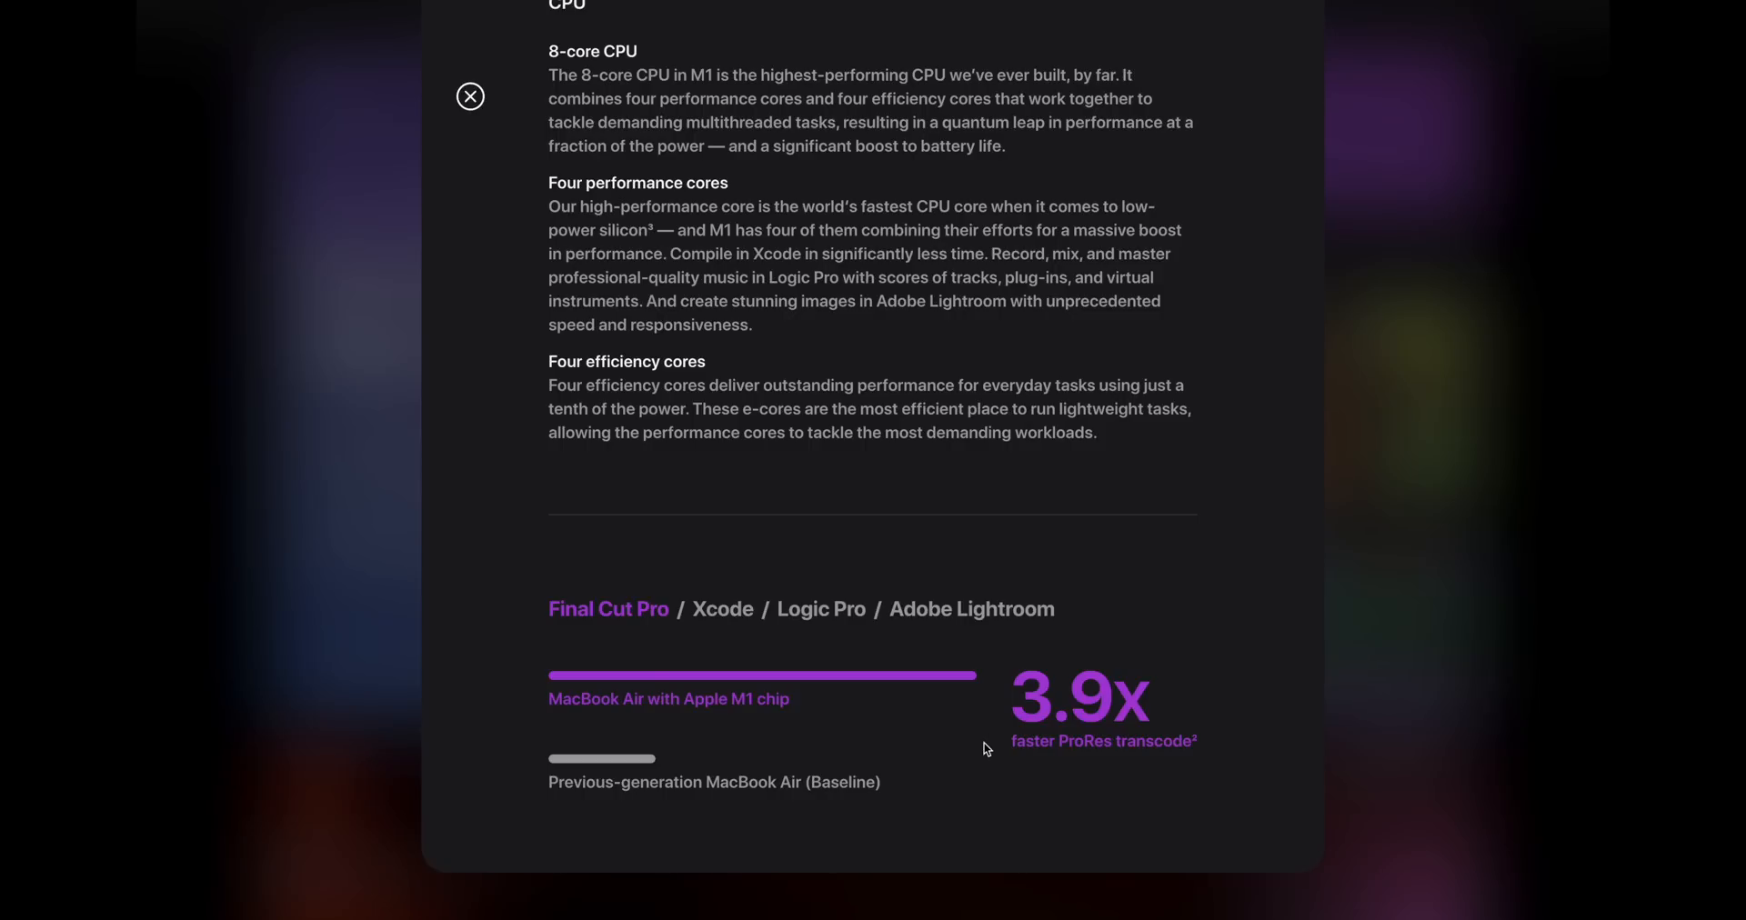
{"action": "mouse_move", "coordinate": [723, 609]}
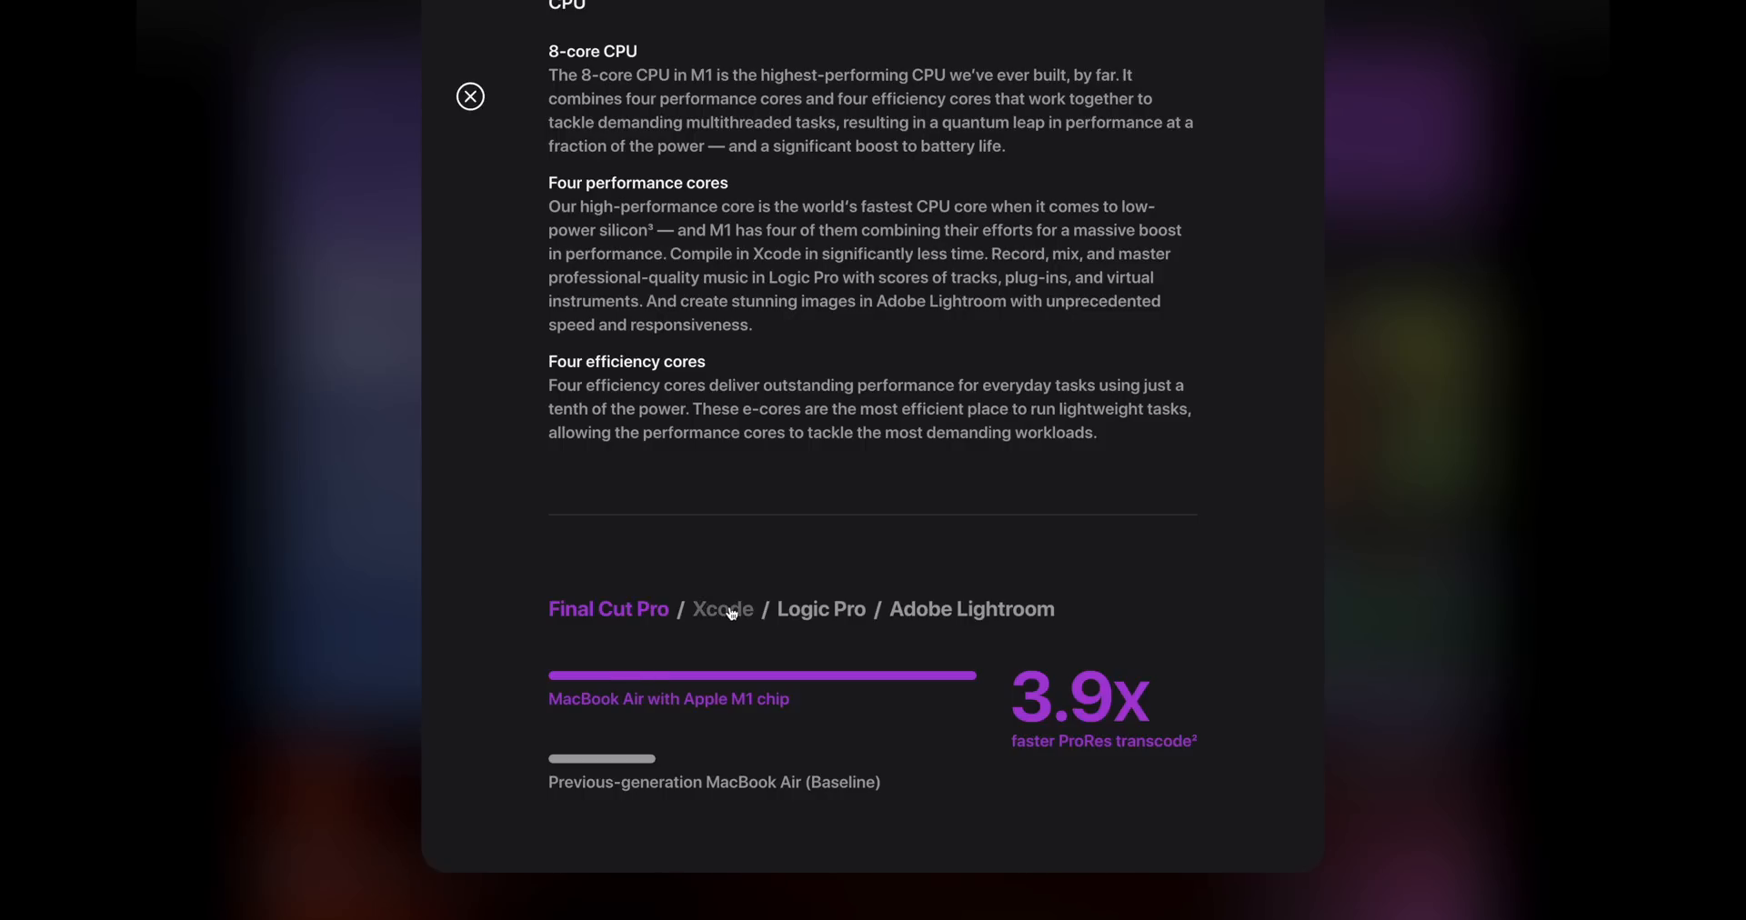
{"action": "left_click", "coordinate": [821, 608]}
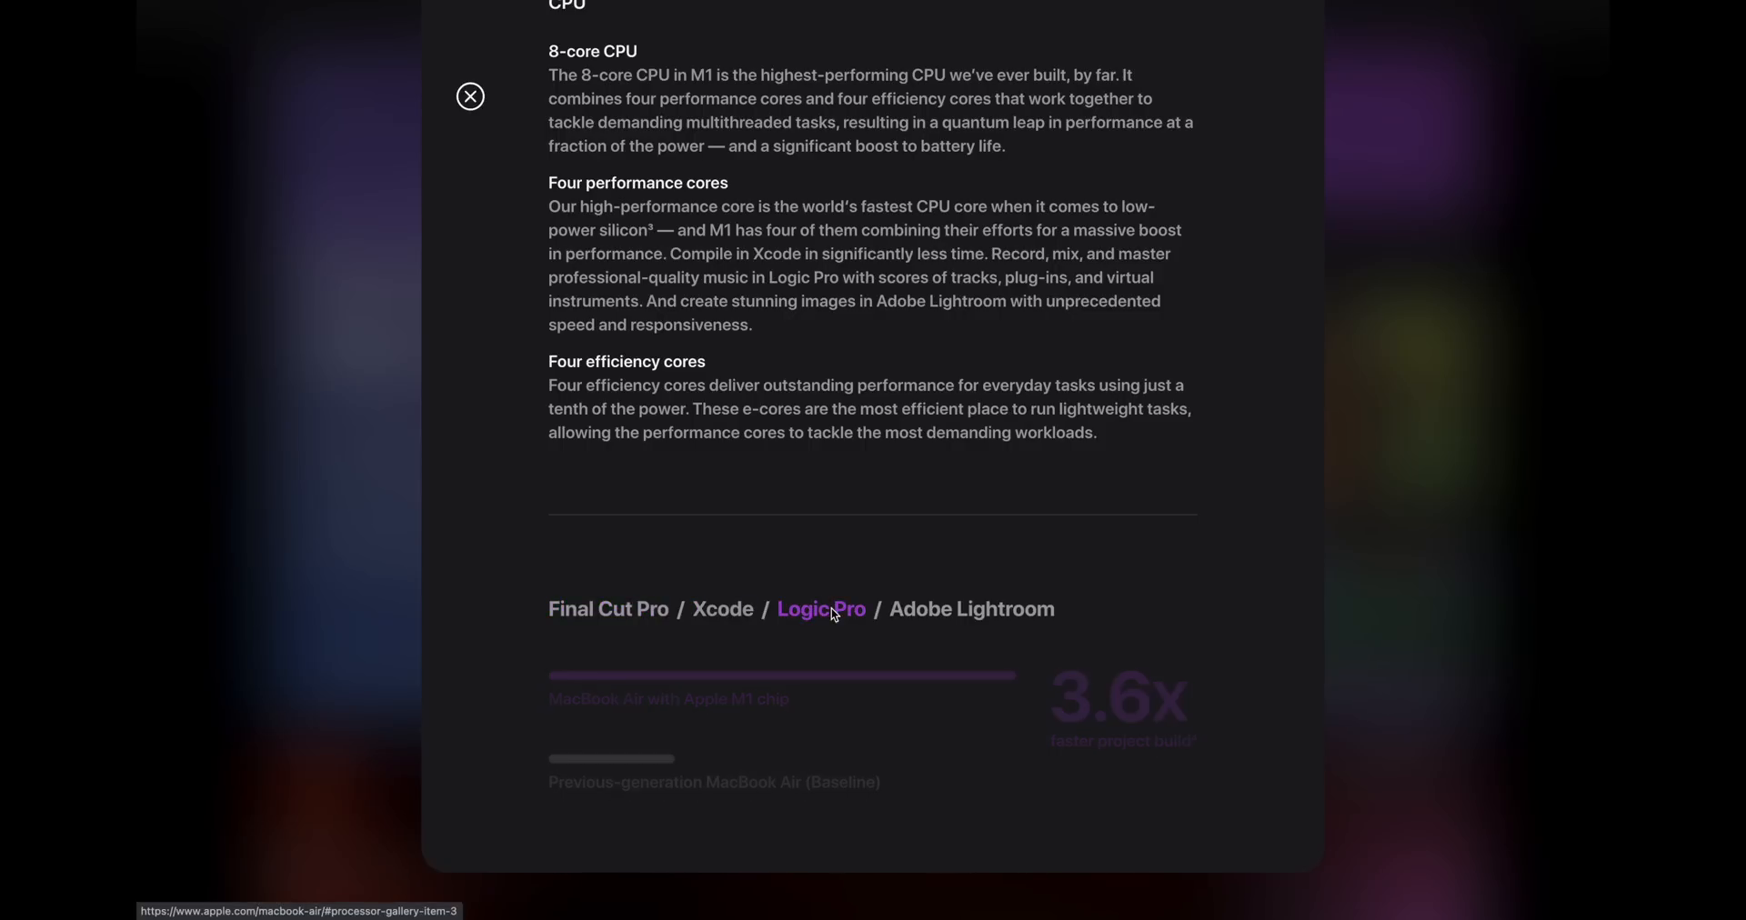
{"action": "left_click", "coordinate": [970, 609]}
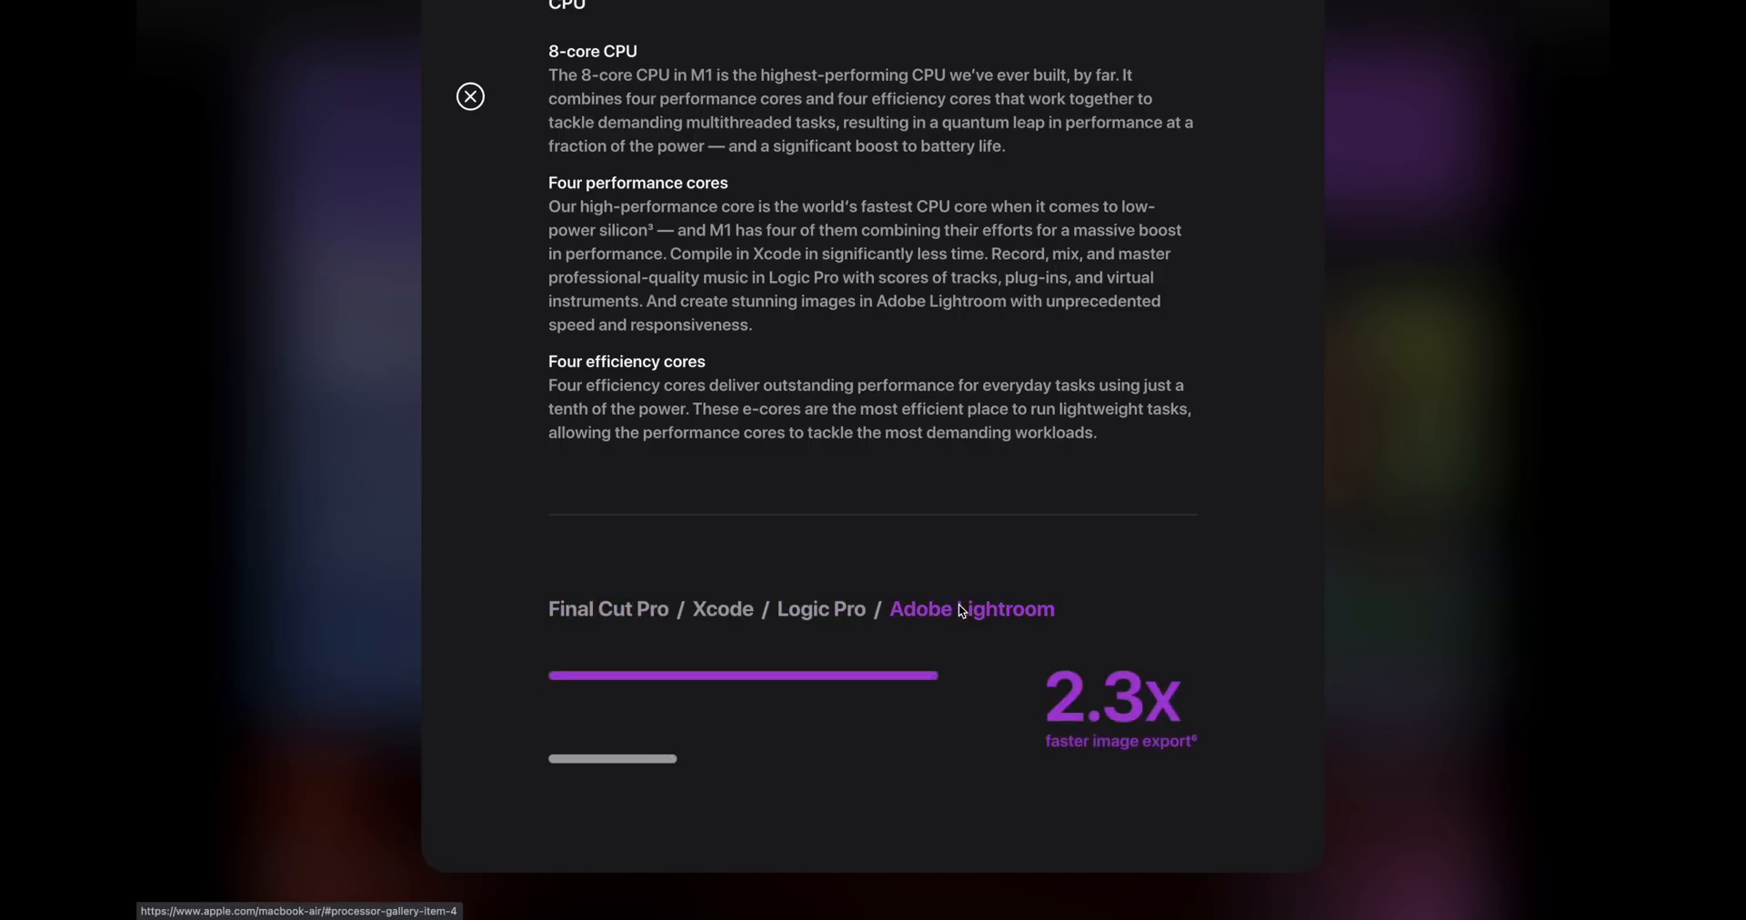